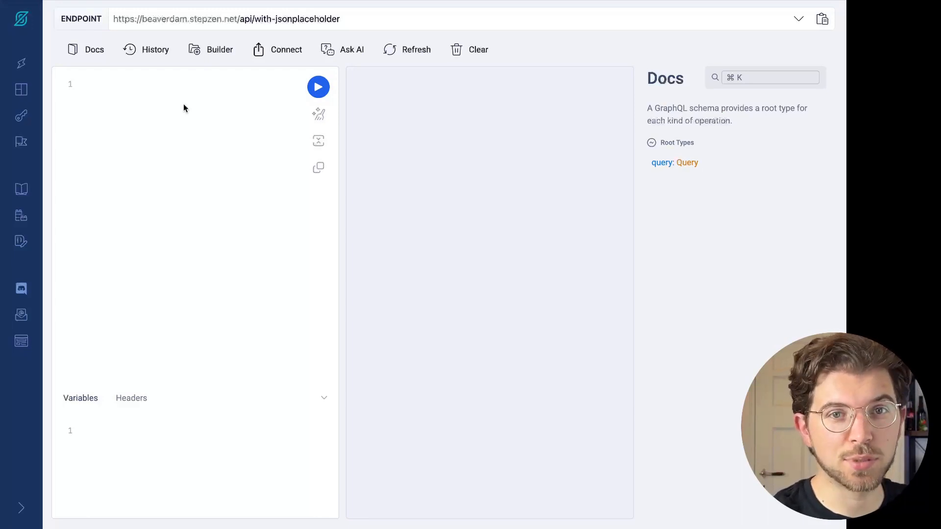
Show the Docs panel and list the Query root type's fields for the JSONPlaceholder endpoint
{"action": "left_click", "coordinate": [85, 84]}
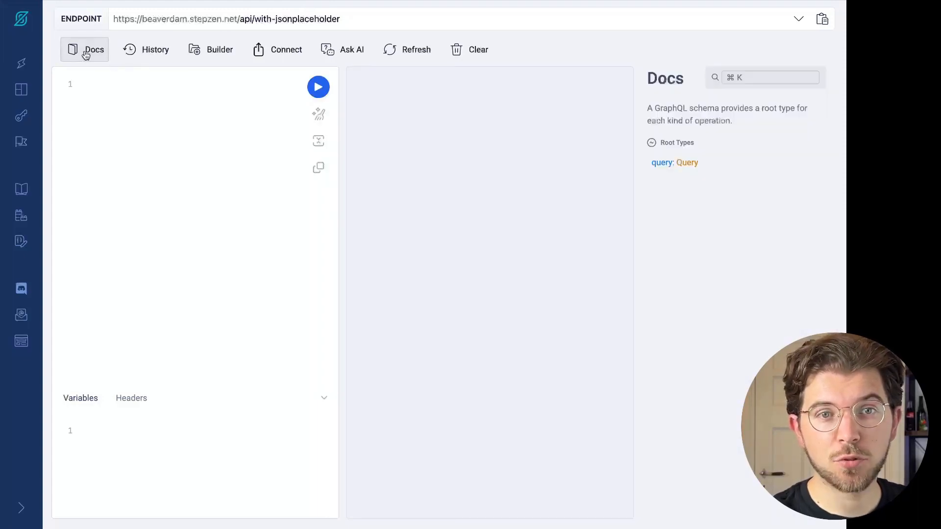
{"action": "left_click", "coordinate": [688, 162]}
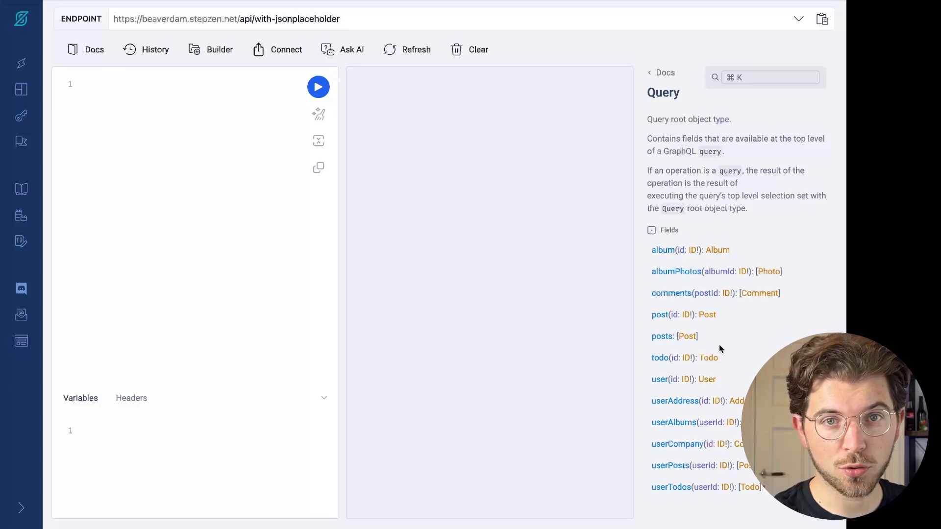
{"action": "mouse_move", "coordinate": [234, 140]}
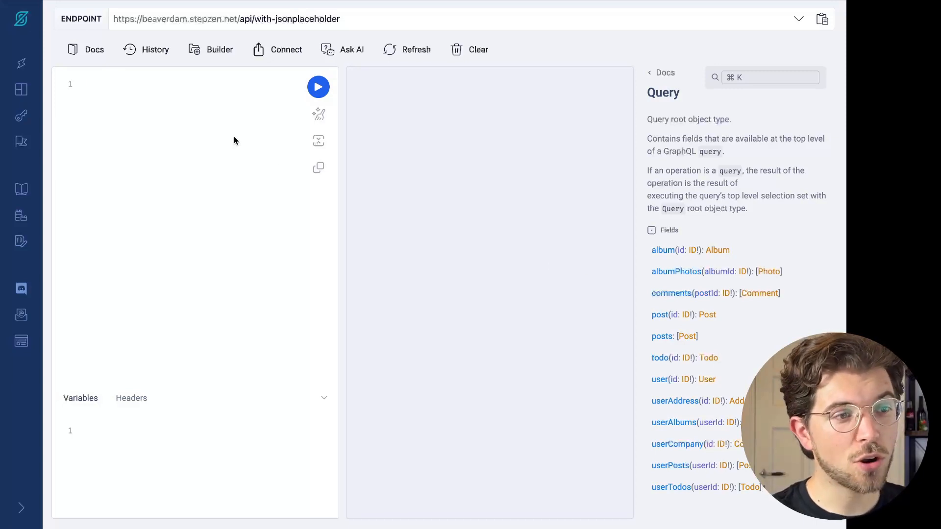
{"action": "left_click", "coordinate": [81, 84]}
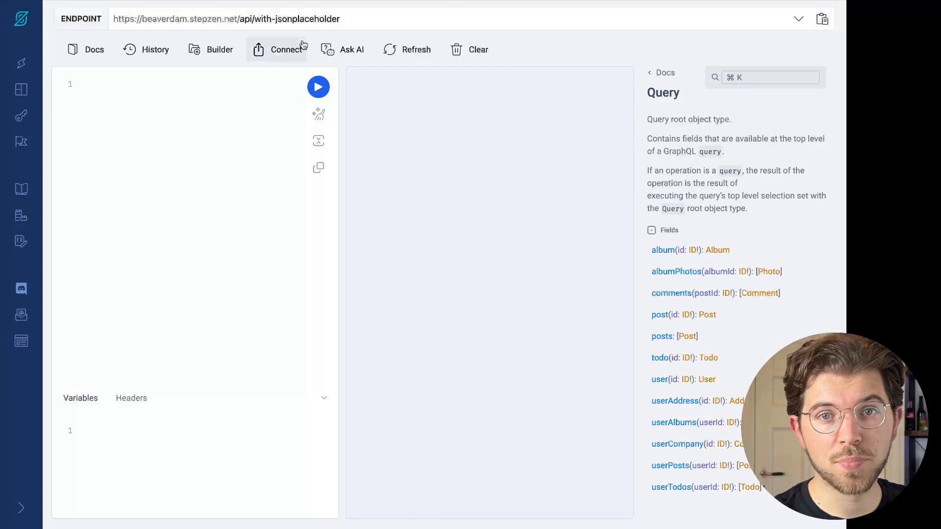
Ask the AI 'give me all the posts and their id and title'
{"action": "left_click", "coordinate": [352, 49]}
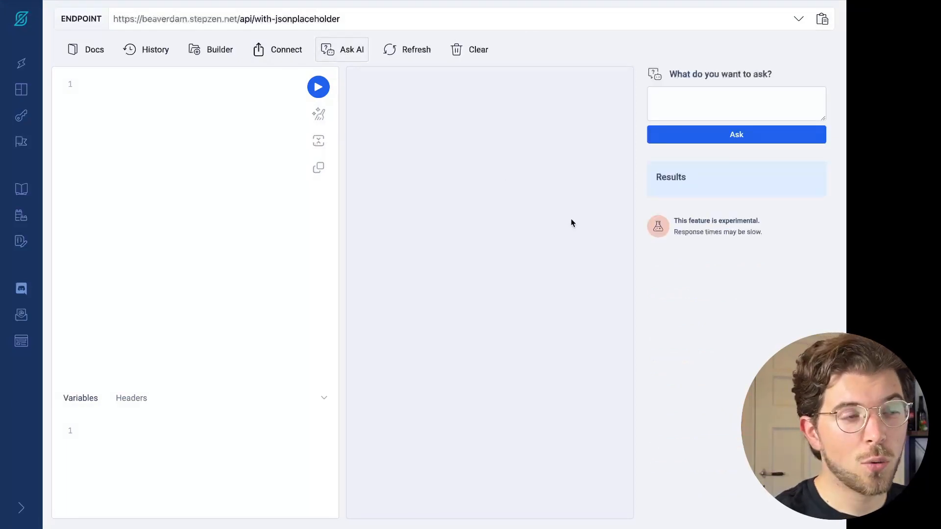
{"action": "left_click", "coordinate": [736, 103]}
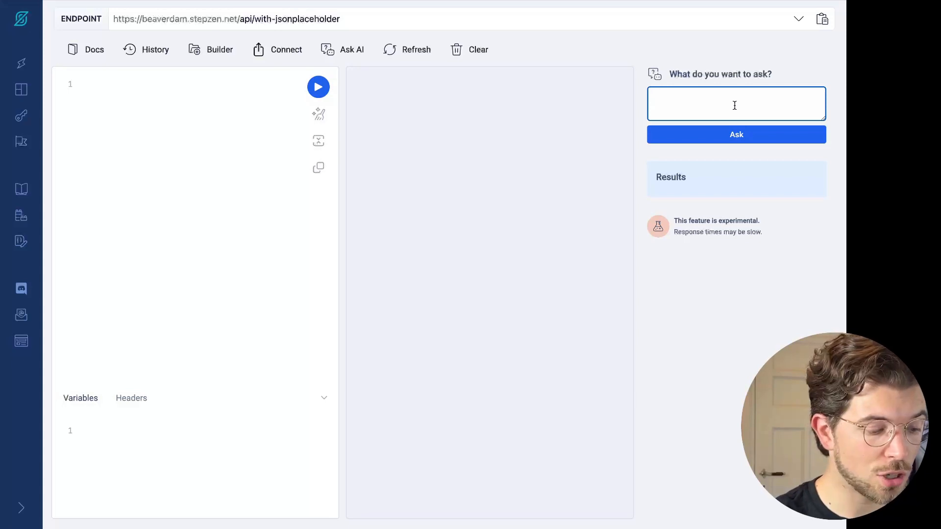
{"action": "type", "text": "give me all the posts and their id and title"}
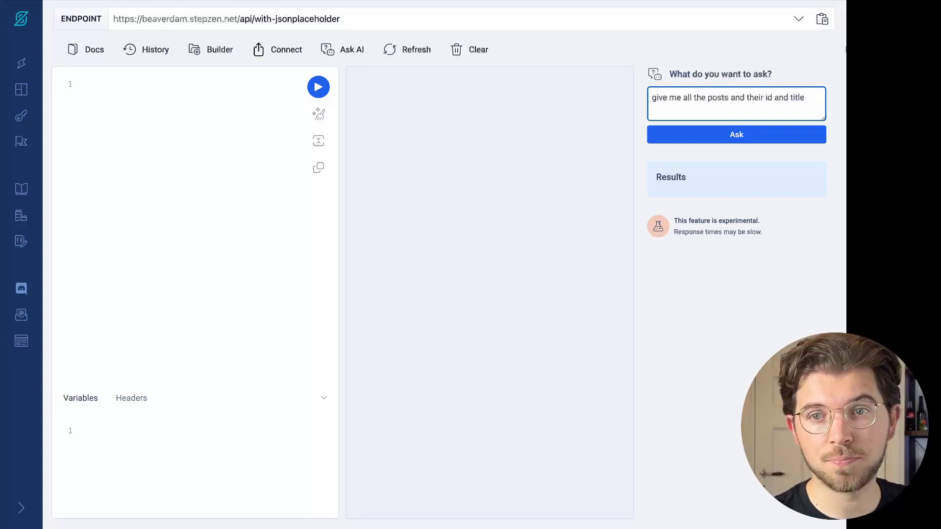
{"action": "left_click", "coordinate": [736, 134]}
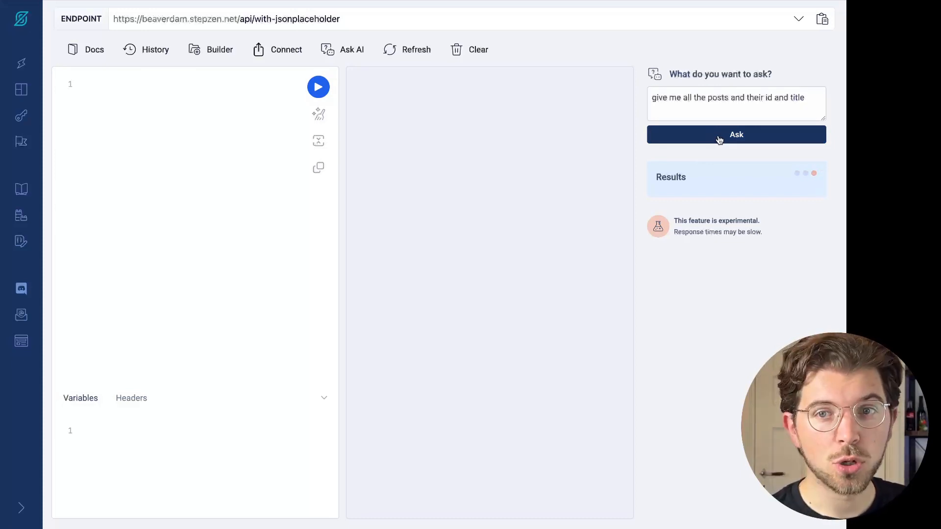
Get the generated query { posts { id title } } run with each post's id and title listed
{"action": "left_click", "coordinate": [736, 134]}
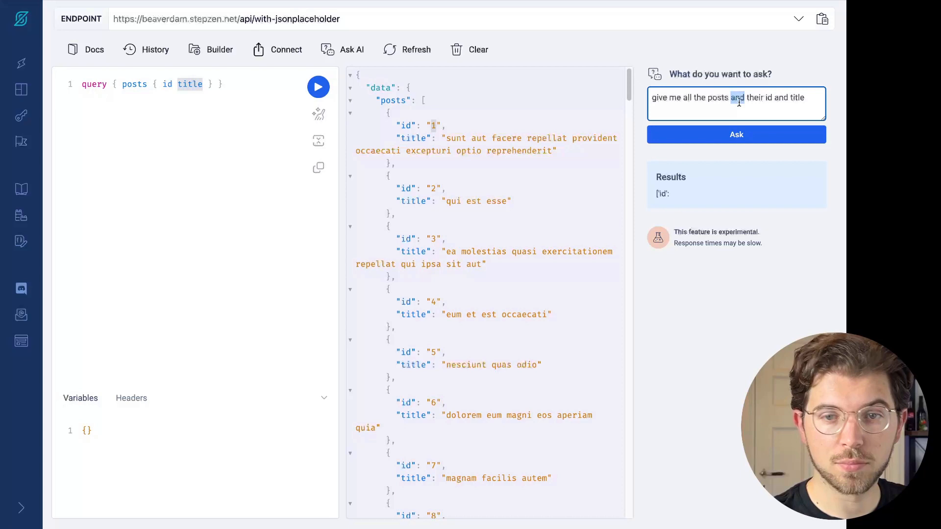
Ask the AI 'what is the title of post with id 1'
{"action": "type", "text": "what is the title"}
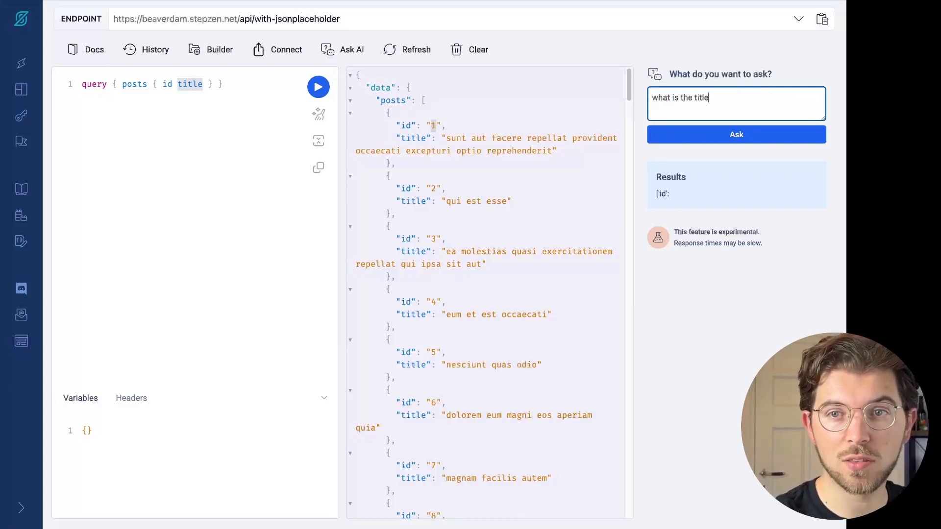
{"action": "type", "text": "of post with i"}
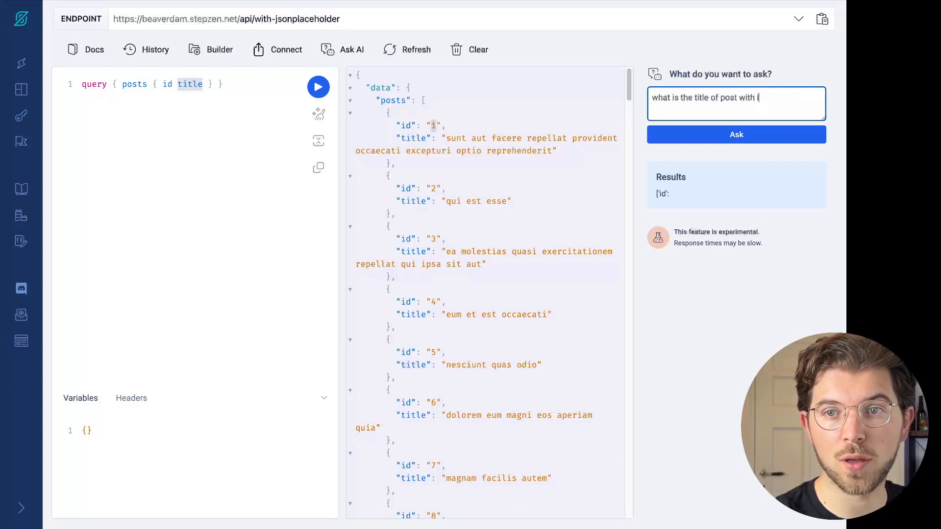
{"action": "type", "text": "id 1"}
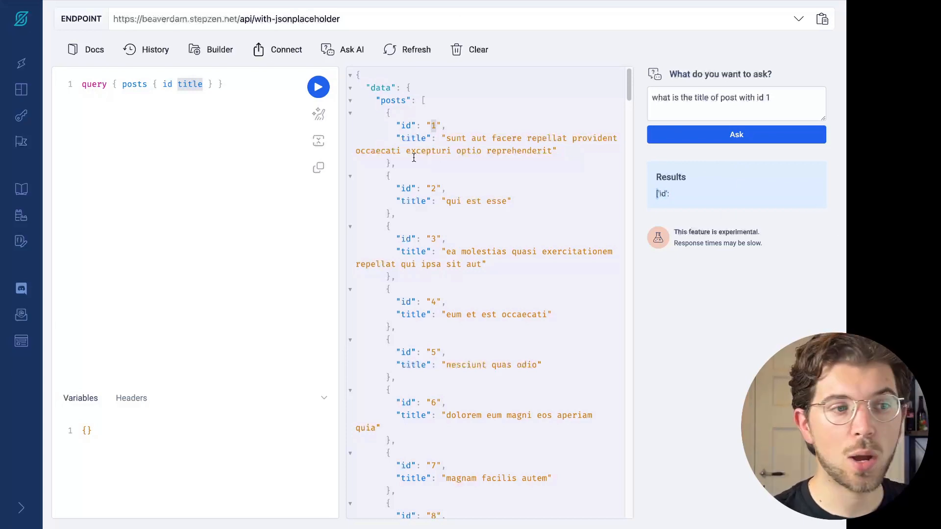
{"action": "mouse_move", "coordinate": [312, 274]}
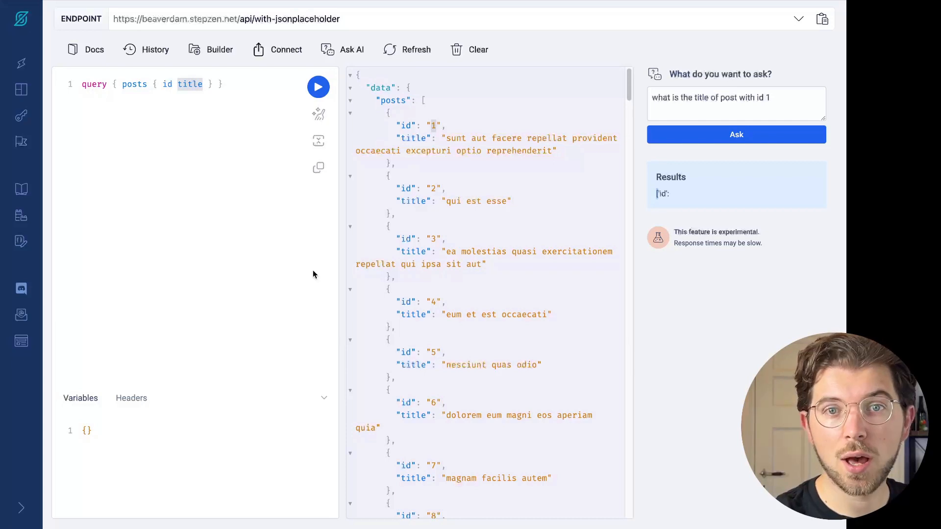
{"action": "left_click", "coordinate": [735, 134]}
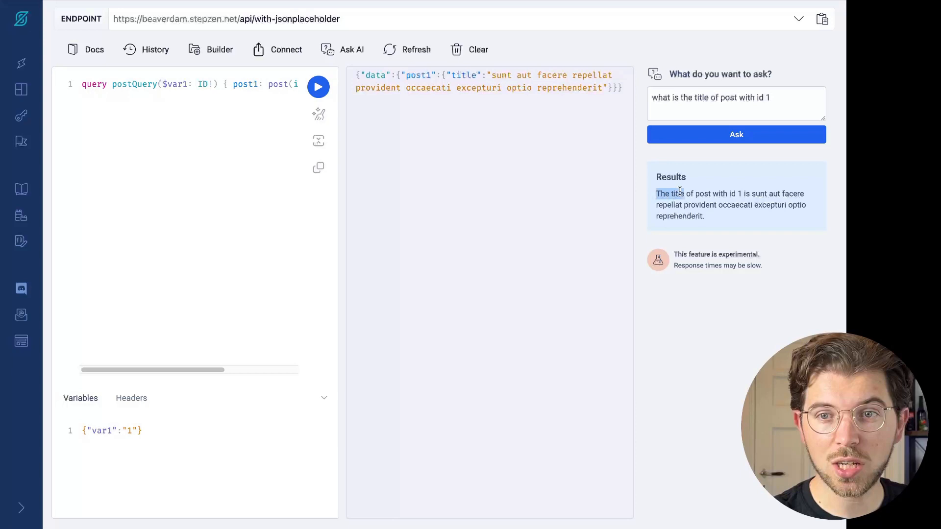
Highlight the AI's answer and the post1 alias in the generated postQuery with var1 set to 1
{"action": "left_click_drag", "start_coordinate": [656, 193], "coordinate": [705, 215]}
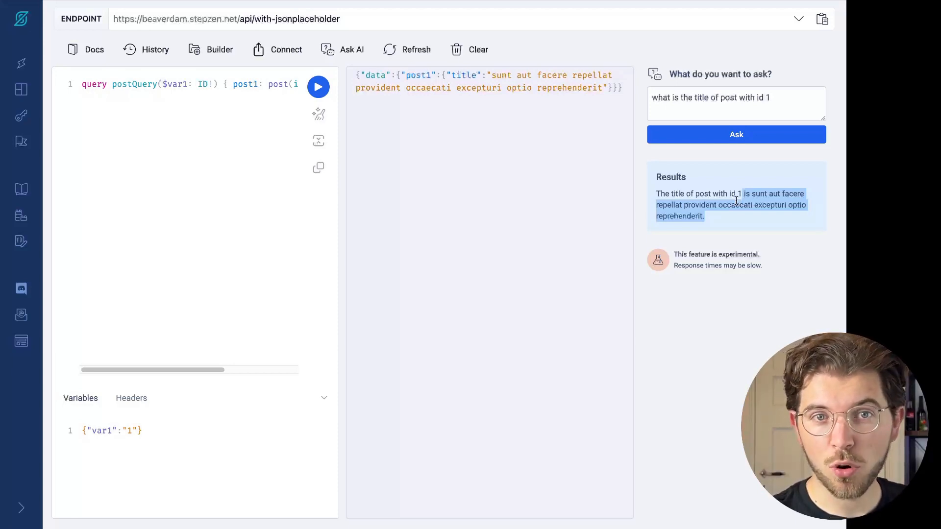
{"action": "mouse_move", "coordinate": [382, 135]}
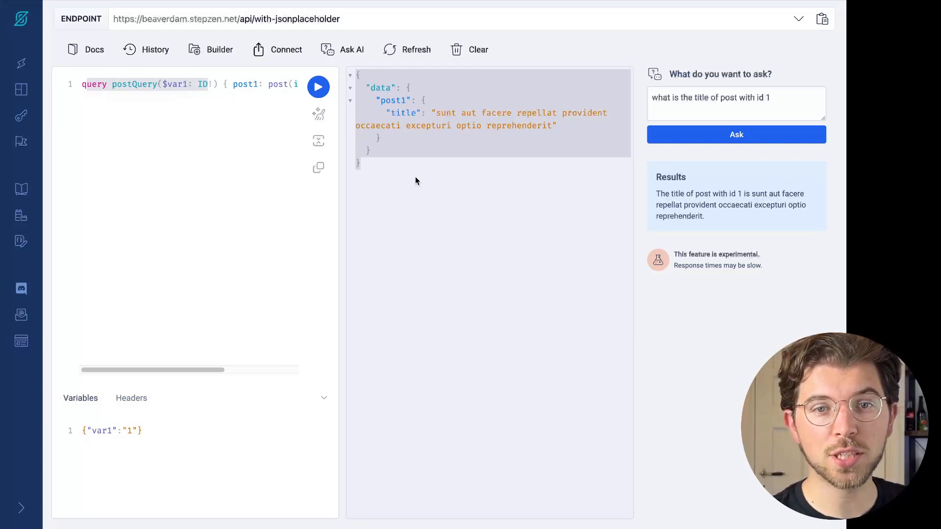
{"action": "mouse_move", "coordinate": [341, 213]}
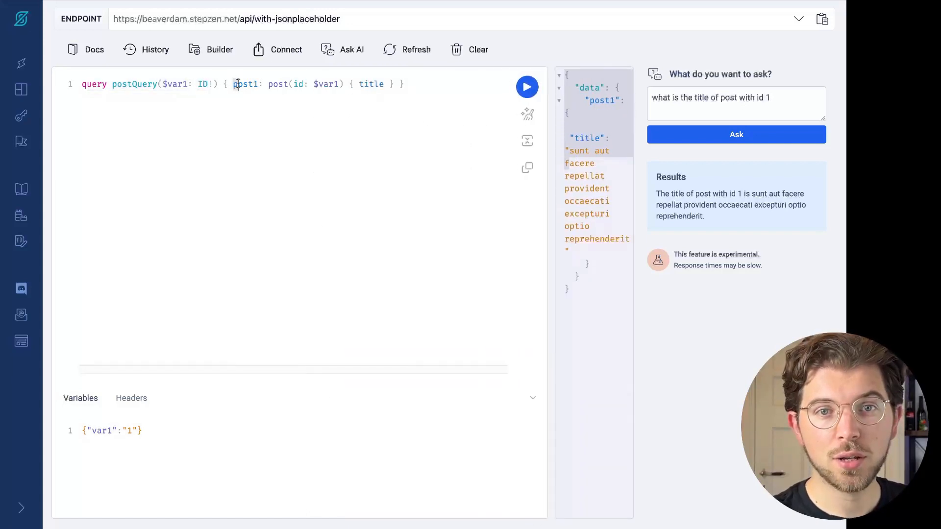
{"action": "double_click", "coordinate": [245, 84]}
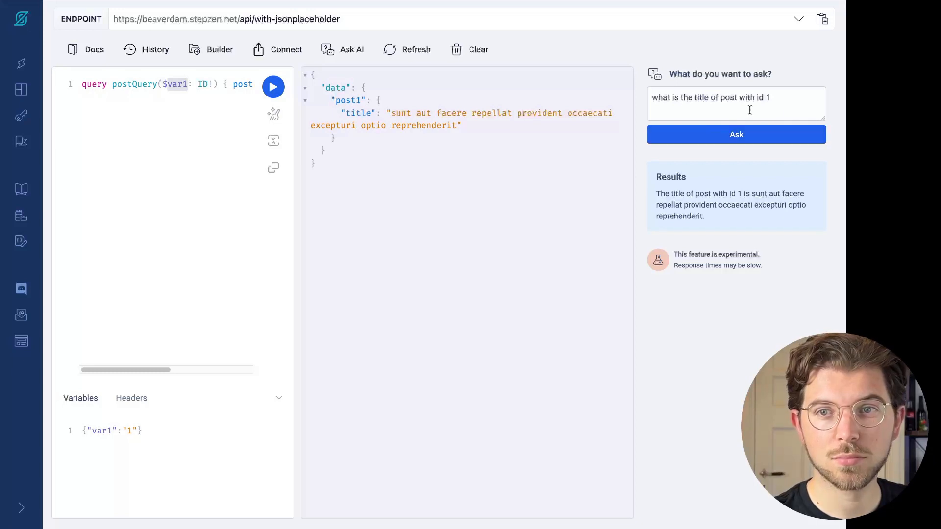
Select the whole post id 1 question before switching to the basicdemo endpoint
{"action": "triple_click", "coordinate": [736, 97]}
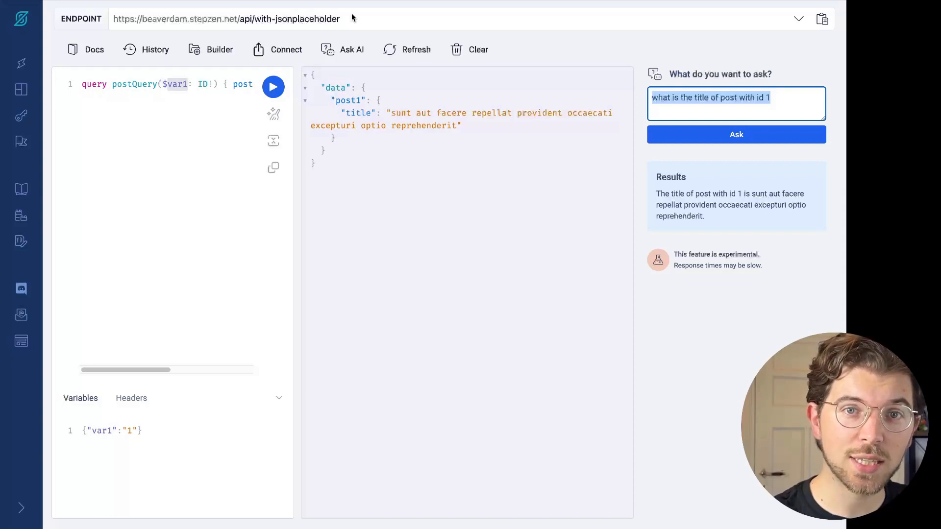
{"action": "mouse_move", "coordinate": [415, 49]}
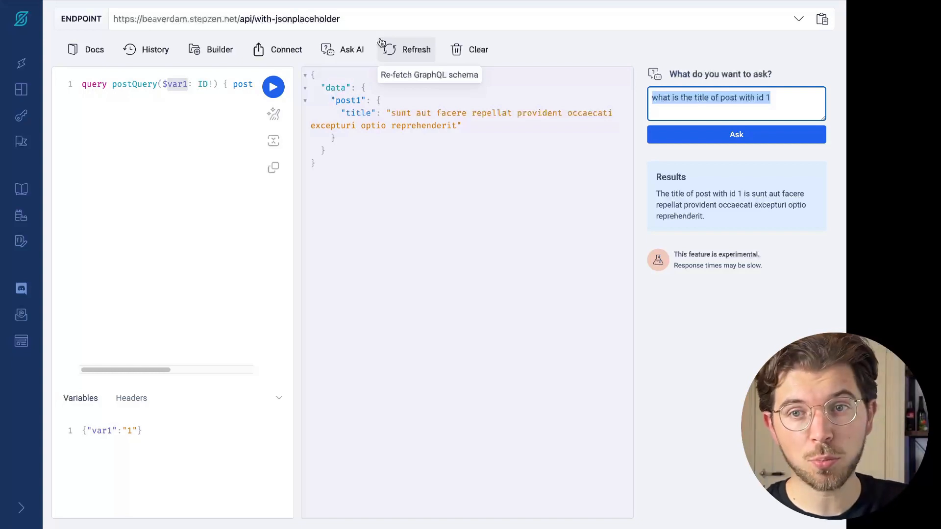
{"action": "mouse_move", "coordinate": [476, 67]}
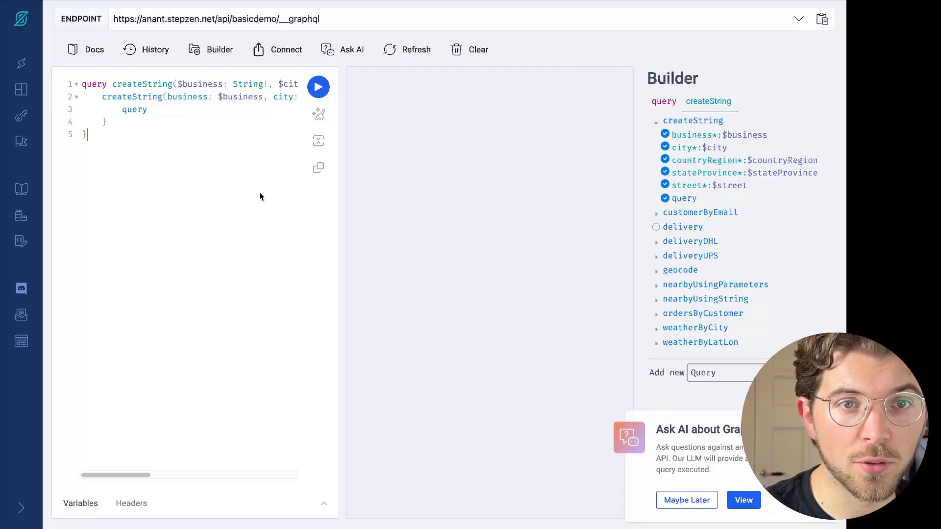
Clear the editor and browse basicdemo's Query fields (createString, delivery, geocode, weather)
{"action": "left_click", "coordinate": [420, 18]}
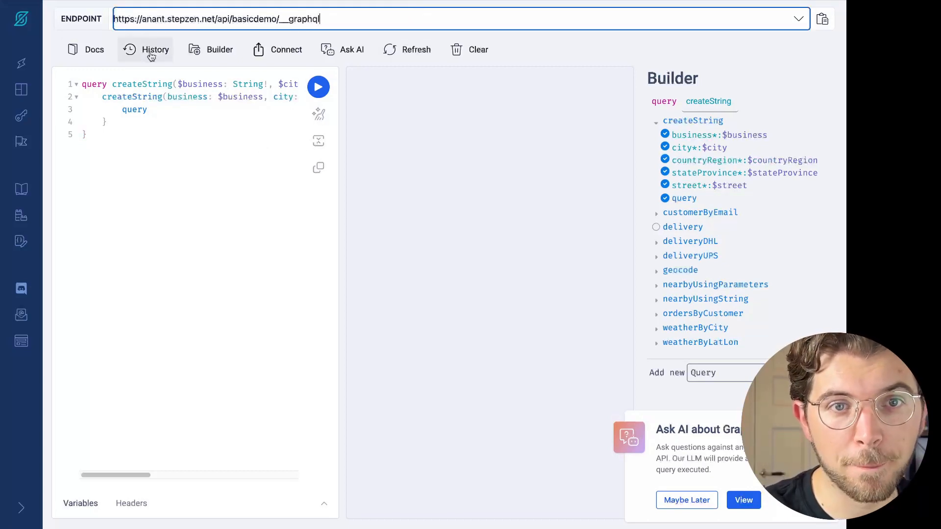
{"action": "left_click", "coordinate": [85, 49]}
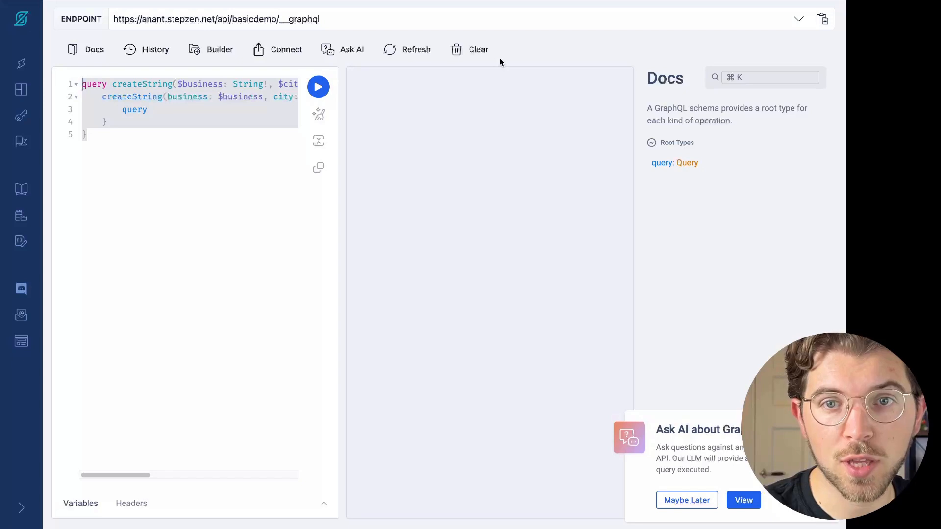
{"action": "left_click", "coordinate": [687, 161]}
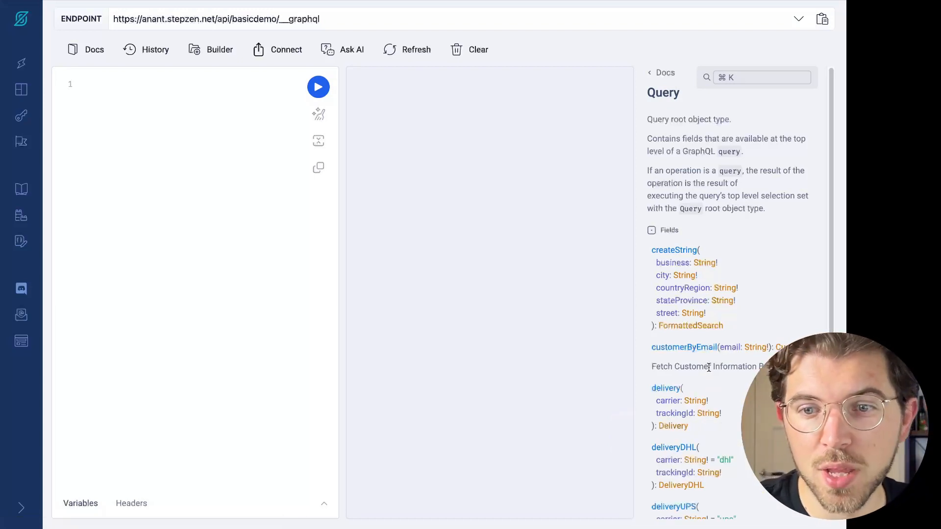
{"action": "scroll", "scroll_direction": "down", "scroll_amount": 3}
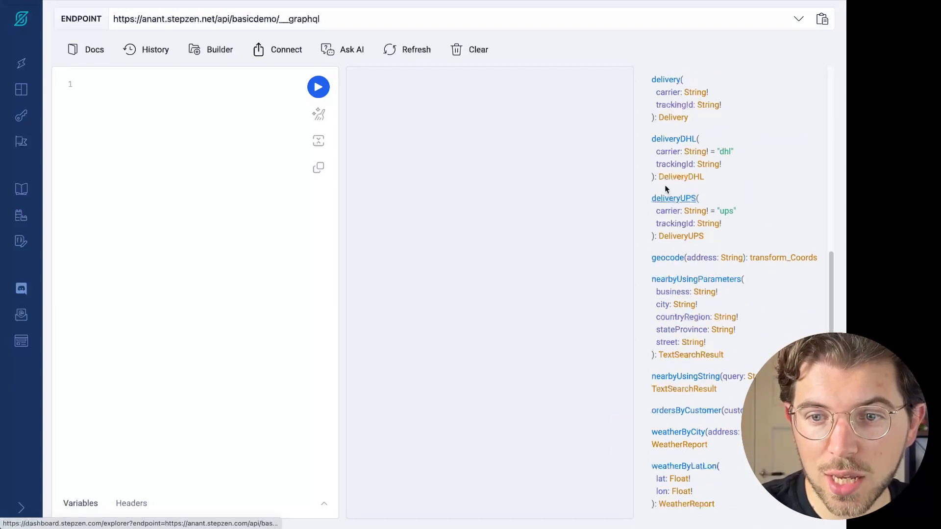
{"action": "mouse_move", "coordinate": [678, 432]}
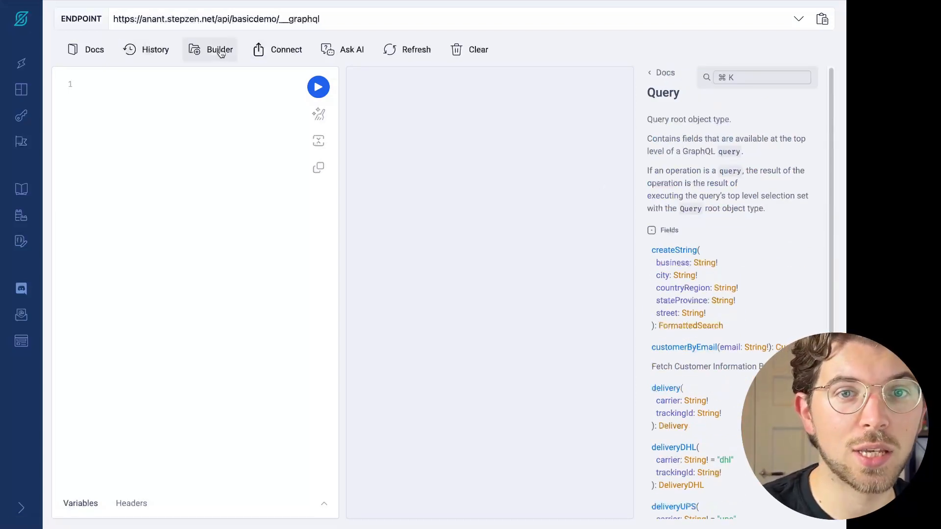
Ask the AI 'what is the weather like in san francisco'
{"action": "left_click", "coordinate": [351, 49]}
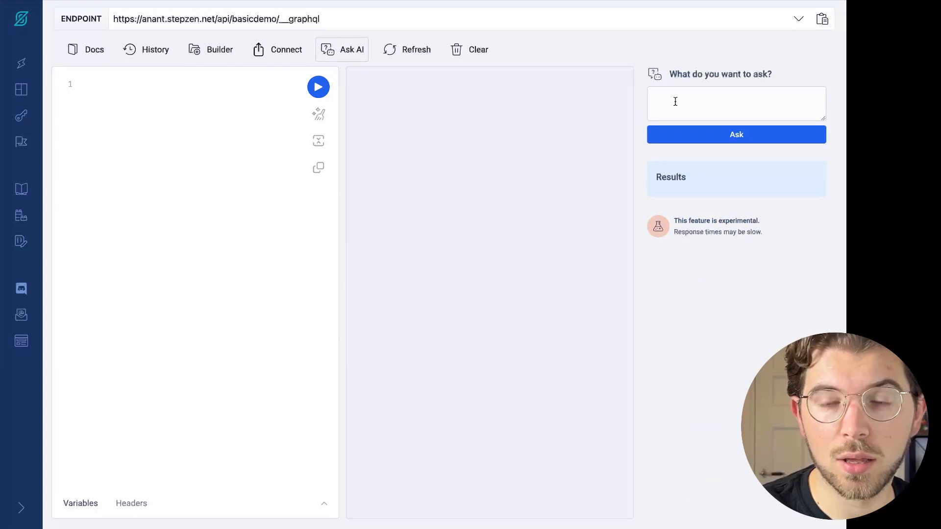
{"action": "left_click", "coordinate": [736, 103]}
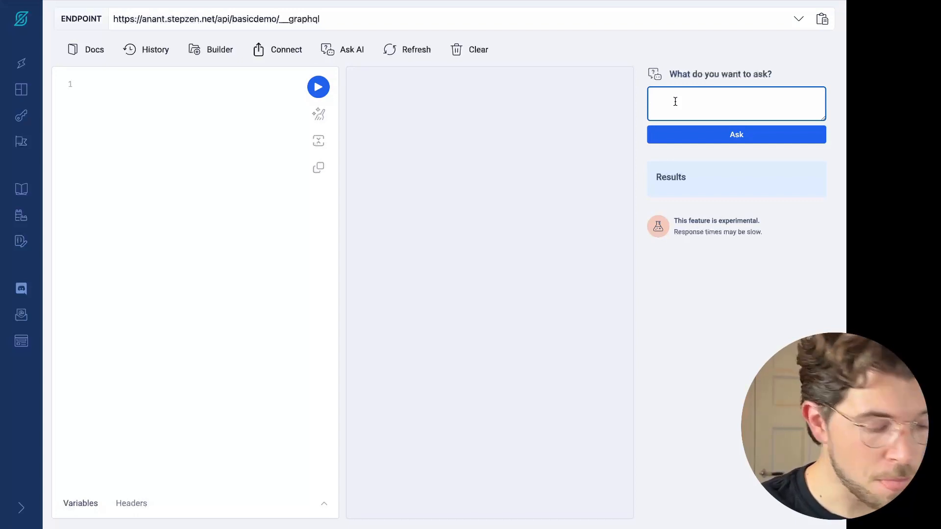
{"action": "type", "text": "what is the weather like in"}
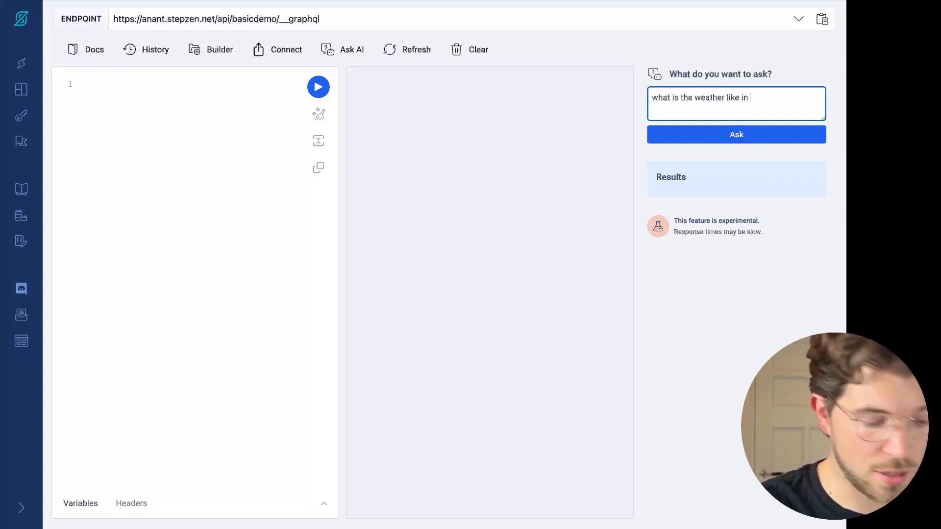
{"action": "type", "text": "san franc"}
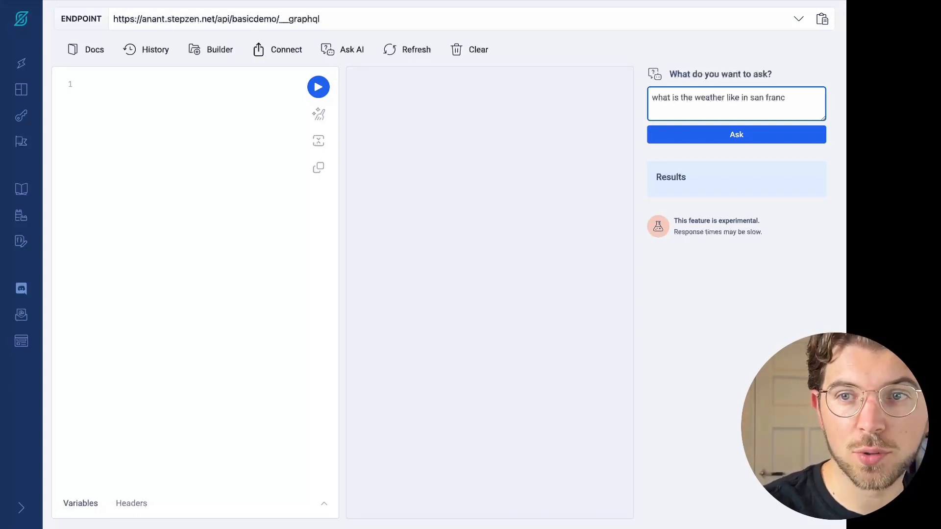
{"action": "type", "text": "isco"}
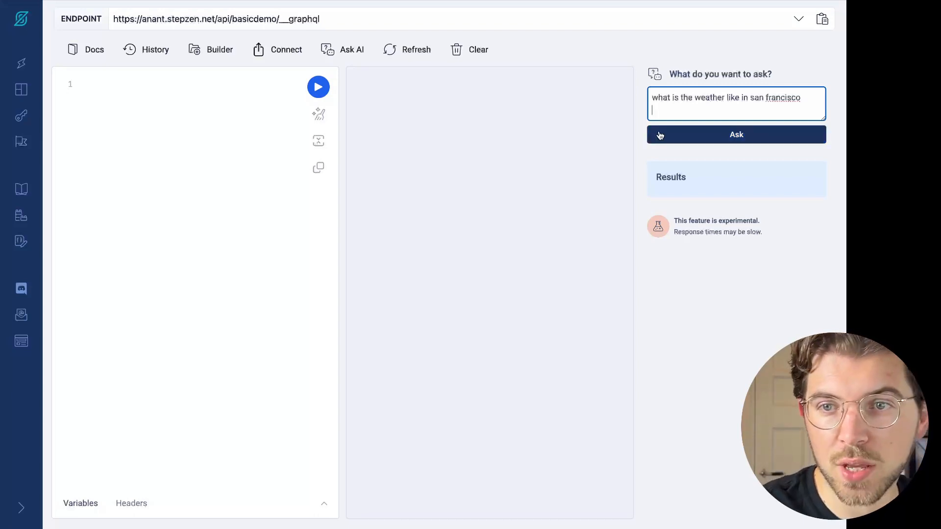
{"action": "left_click", "coordinate": [736, 135]}
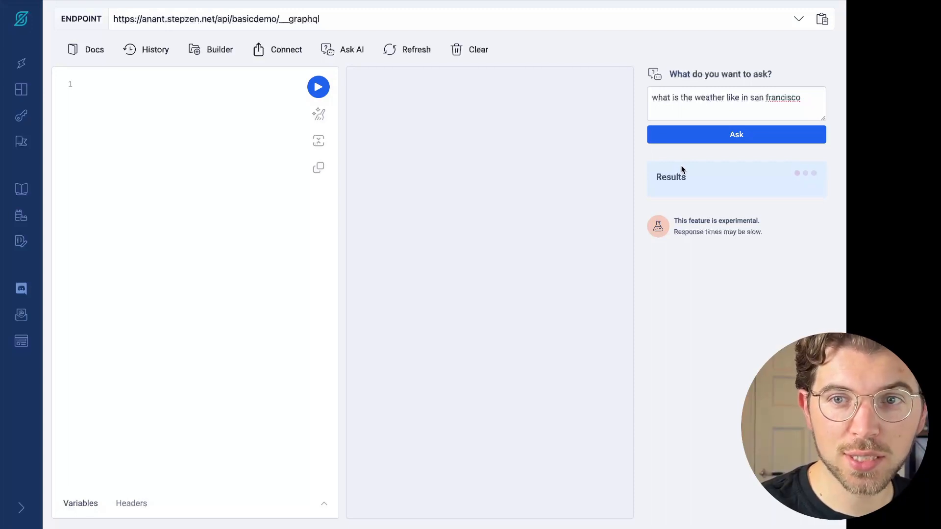
Get the weatherByCityQuery returning temp 58.12 and add a new line below temp in the editor
{"action": "left_click", "coordinate": [736, 134]}
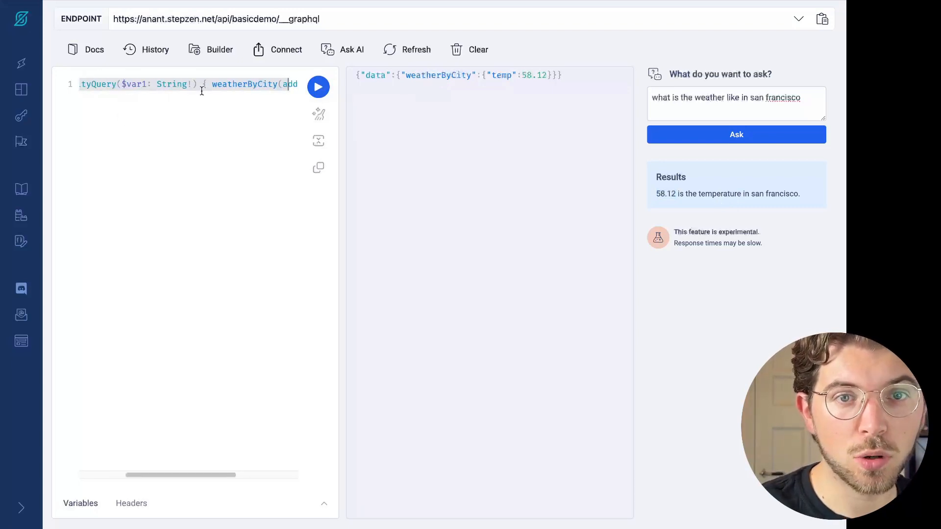
{"action": "left_click", "coordinate": [319, 113]}
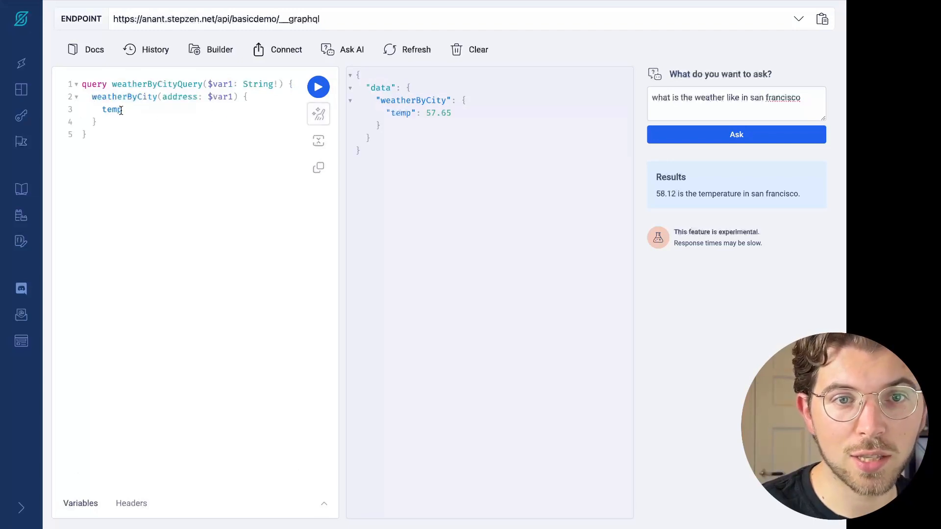
{"action": "key", "text": "enter"}
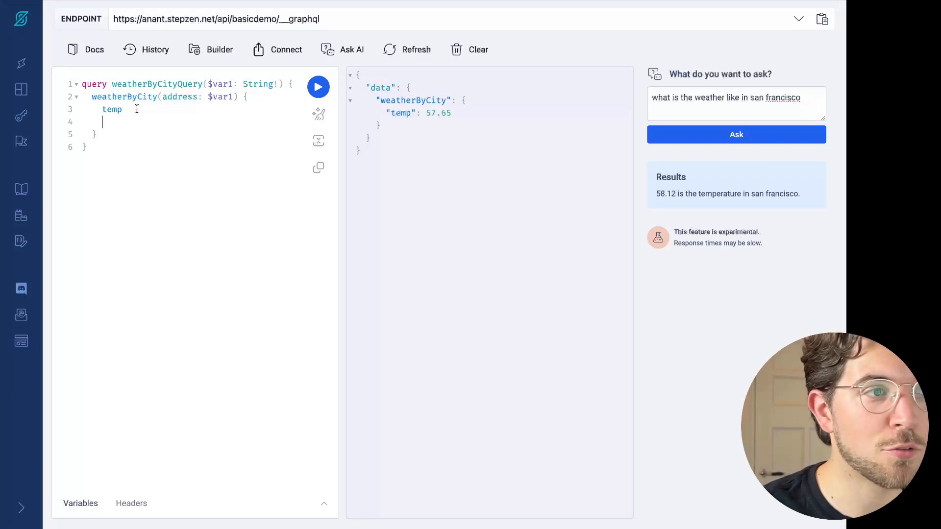
Replace the question with 'what is the current weather' and send it to the AI
{"action": "left_click", "coordinate": [736, 97]}
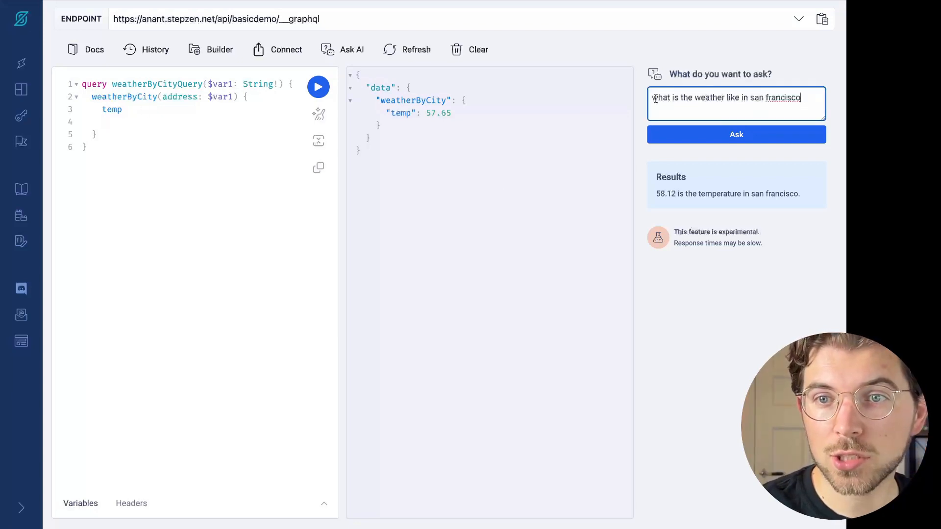
{"action": "triple_click", "coordinate": [726, 97]}
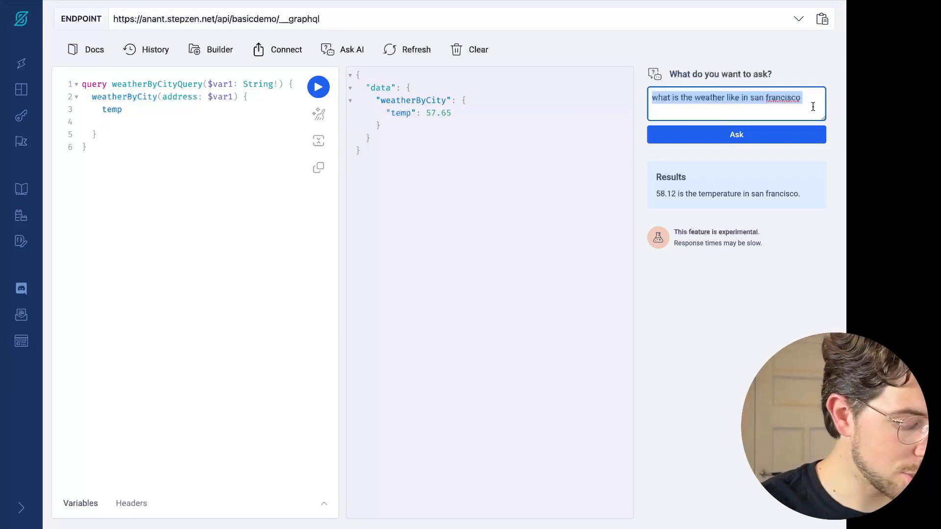
{"action": "type", "text": "wht"}
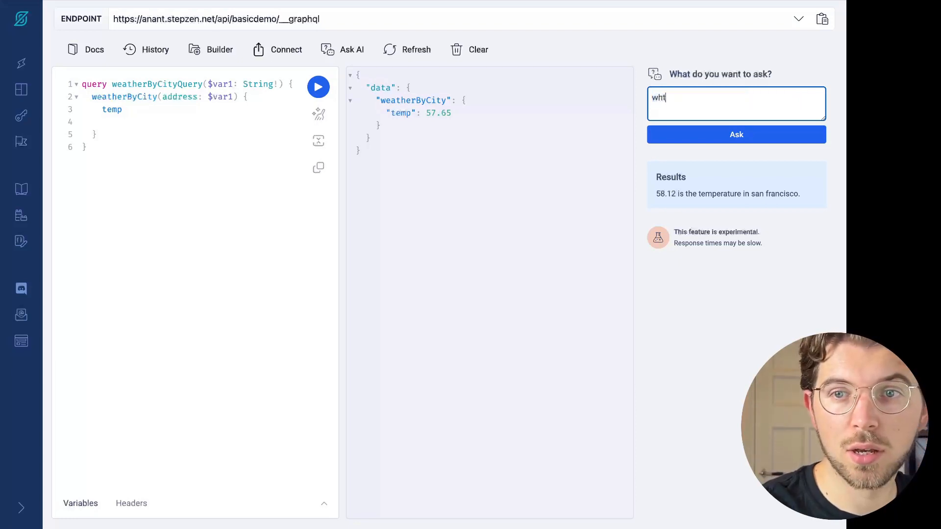
{"action": "type", "text": "what is"}
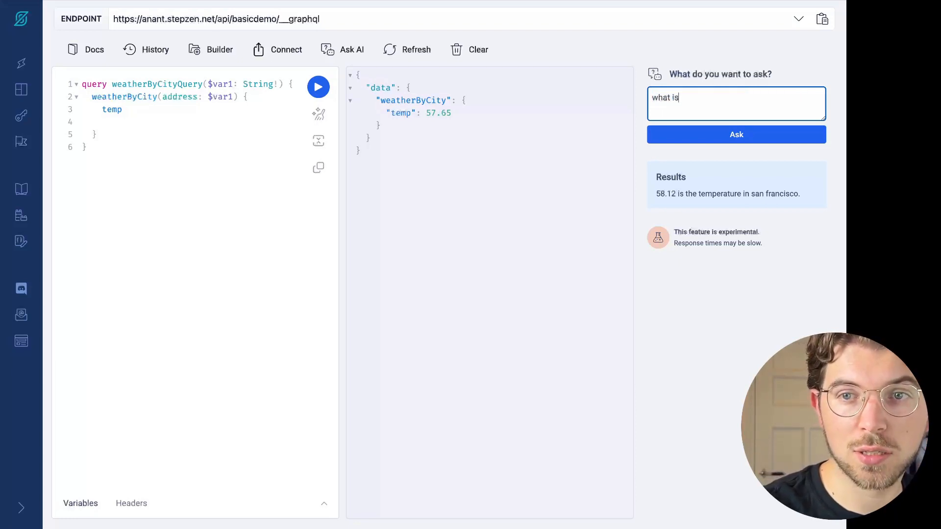
{"action": "type", "text": "the current wea"}
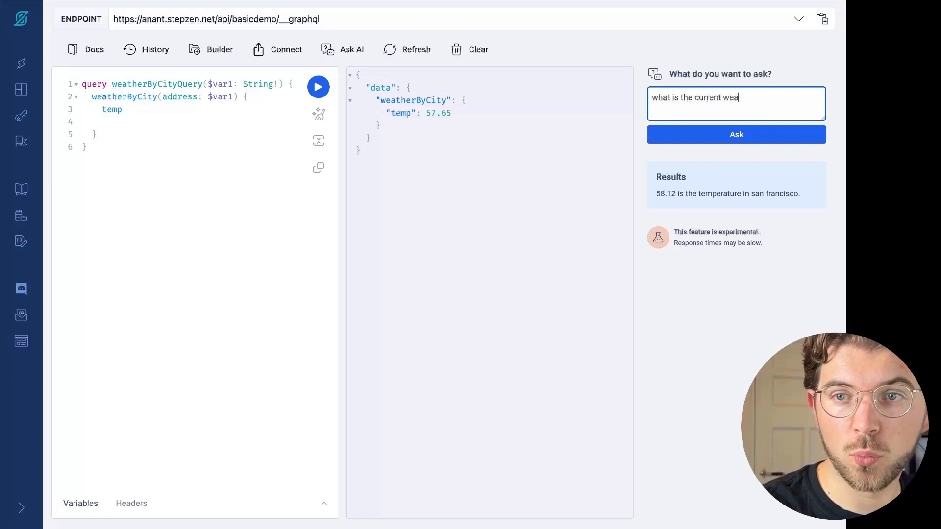
{"action": "type", "text": "ther"}
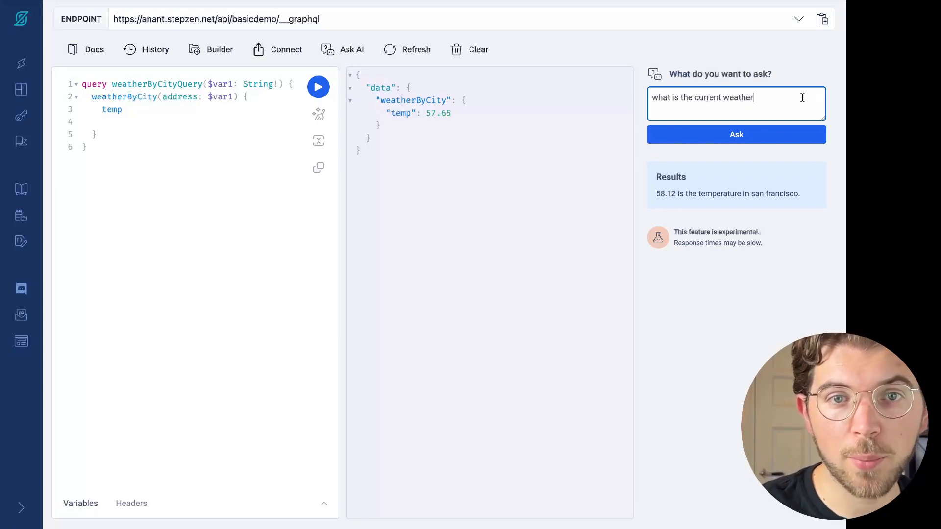
{"action": "mouse_move", "coordinate": [510, 192]}
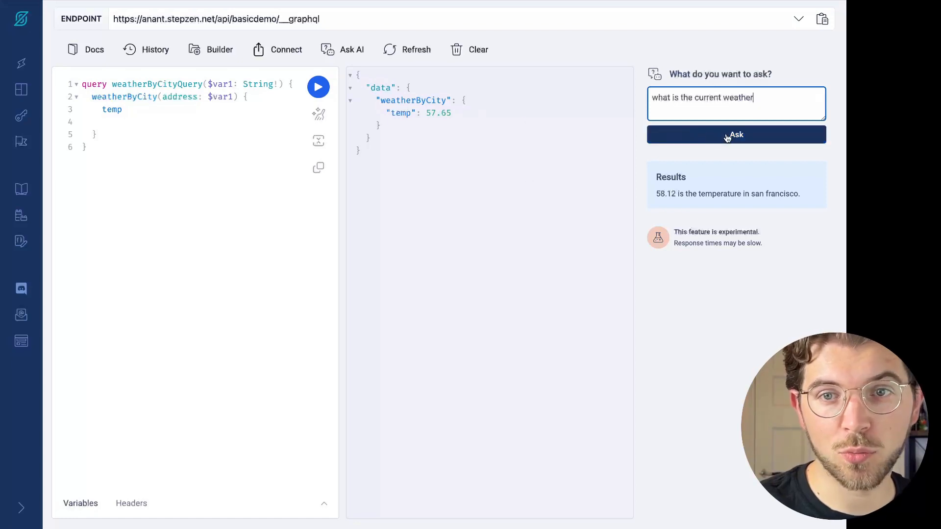
{"action": "left_click", "coordinate": [736, 134]}
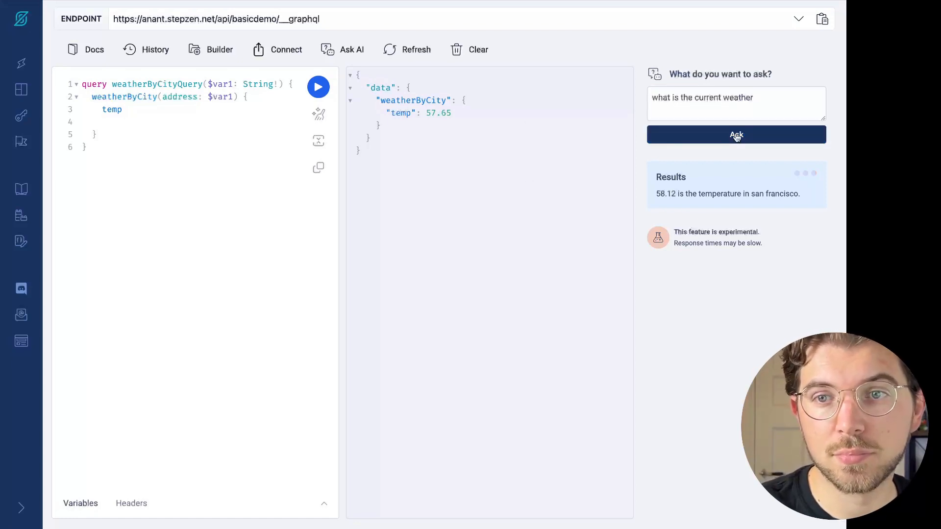
{"action": "mouse_move", "coordinate": [706, 84]}
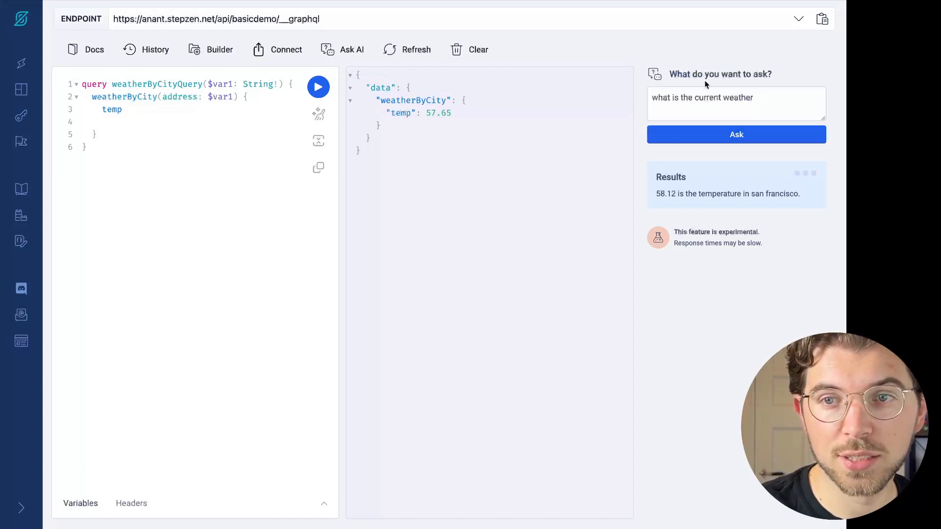
Change the WeatherQuery city from New York to Amsterdam and run it, getting temp 83.01
{"action": "left_click", "coordinate": [469, 49]}
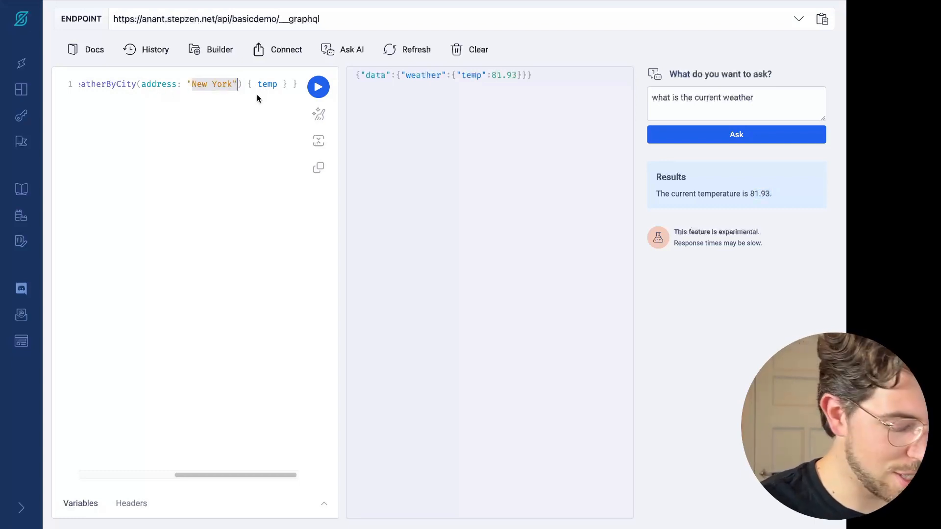
{"action": "type", "text": "Amsterdam"}
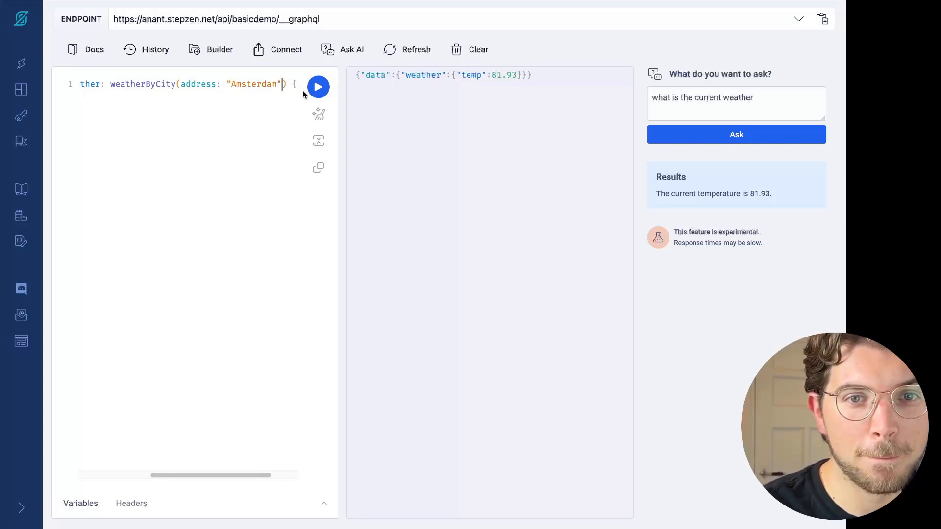
{"action": "left_click", "coordinate": [318, 86]}
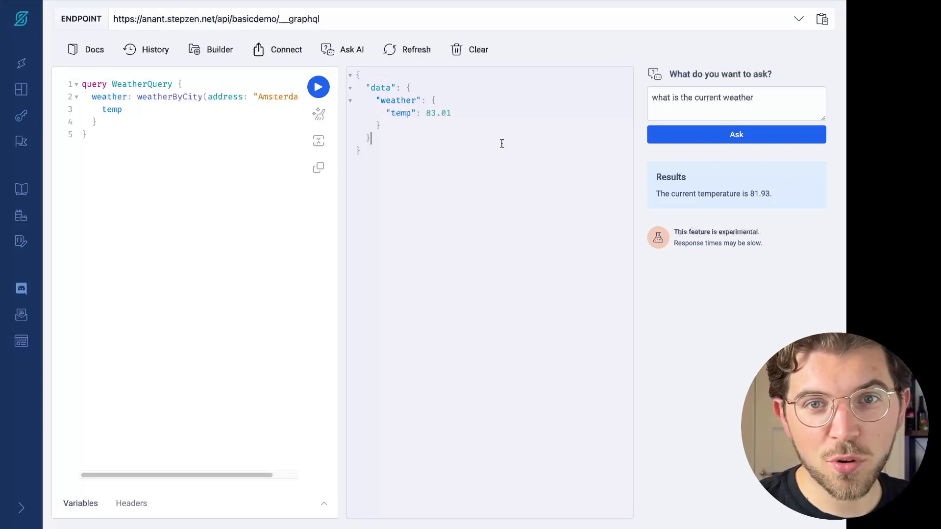
{"action": "mouse_move", "coordinate": [245, 58]}
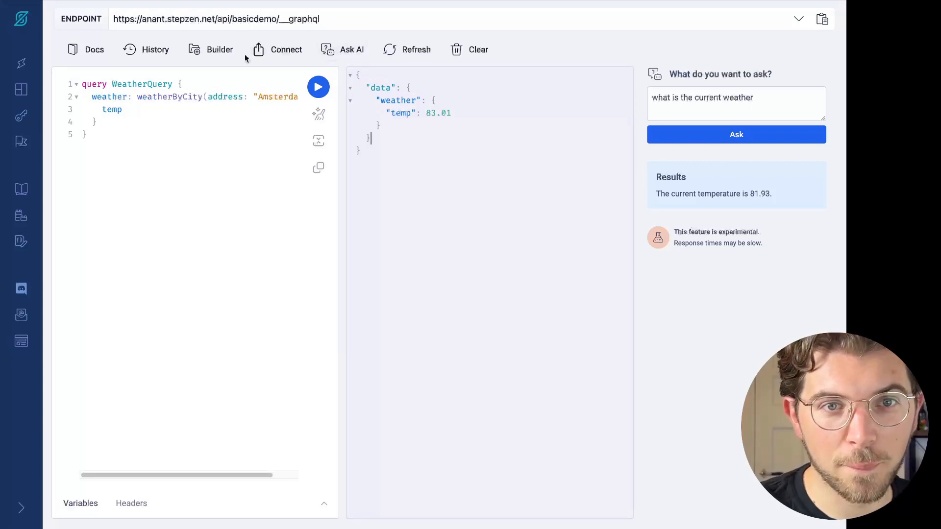
Show the Docs for the Query root type, listing fields like createString and customerByEmail
{"action": "left_click", "coordinate": [85, 49]}
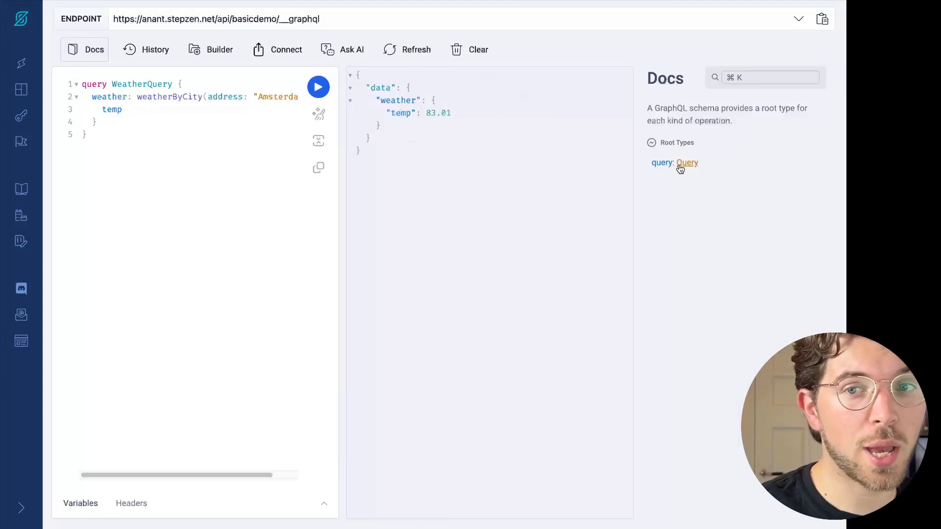
{"action": "mouse_move", "coordinate": [686, 163]}
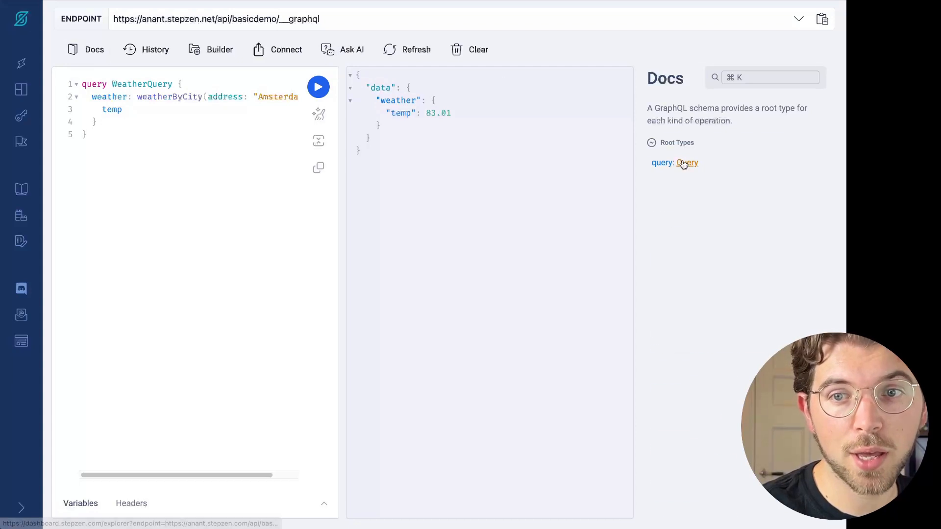
{"action": "left_click", "coordinate": [686, 163]}
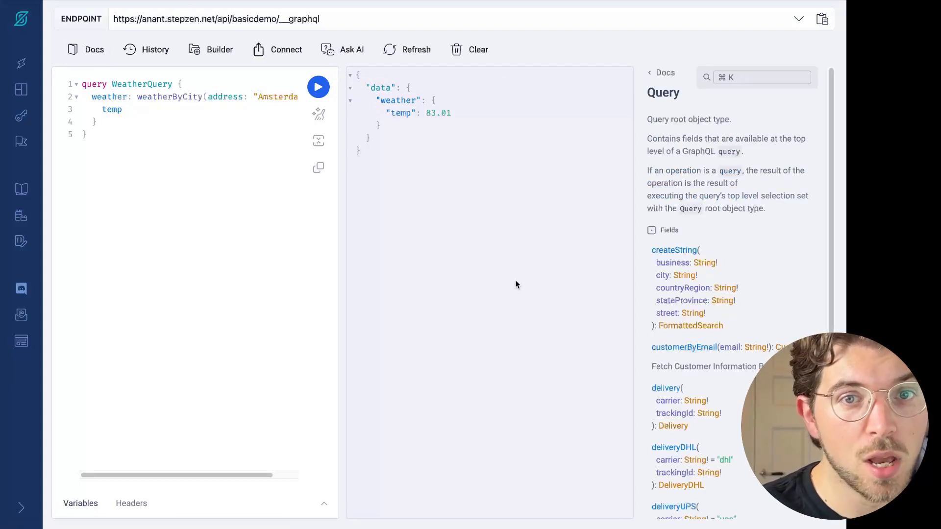
{"action": "mouse_move", "coordinate": [503, 187]}
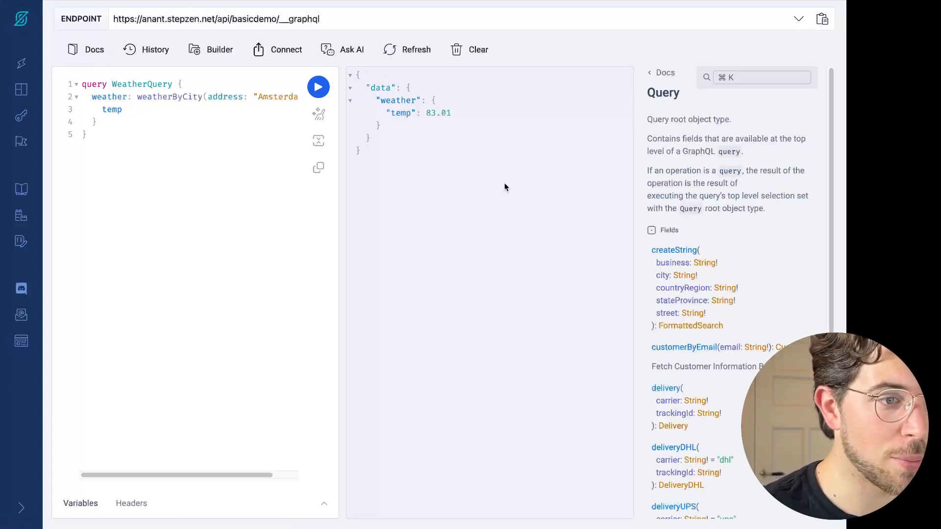